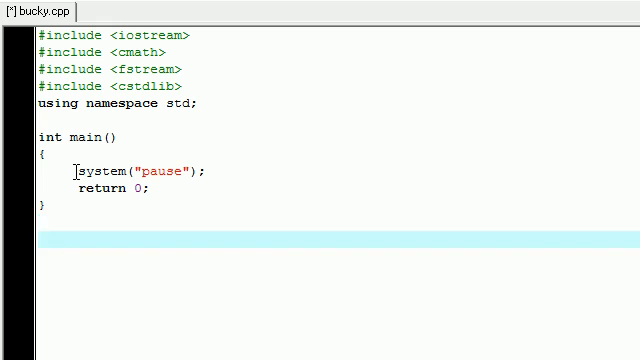
# Step: Write the header int populate(double bucky[], int limit) with its opening brace below main
pyautogui.write('int')
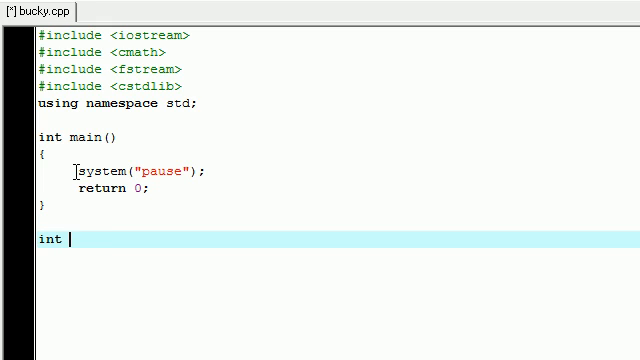
pyautogui.write('populate')
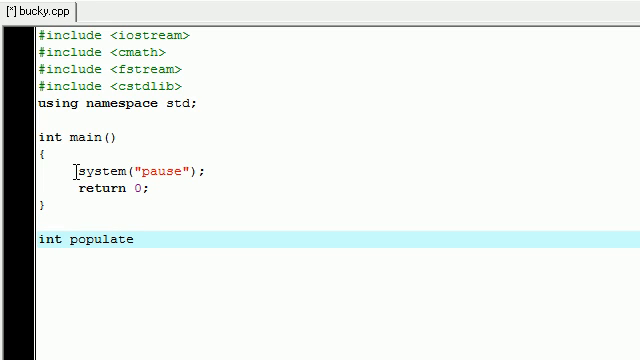
pyautogui.write('()')
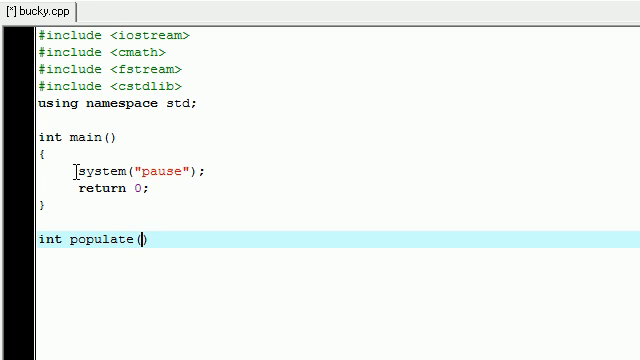
pyautogui.write('double bu')
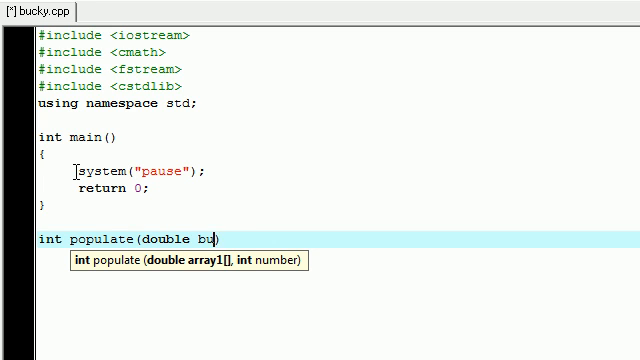
pyautogui.write('cky[]')
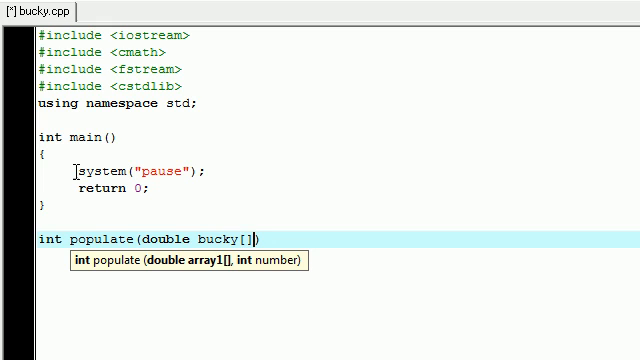
pyautogui.write(',')
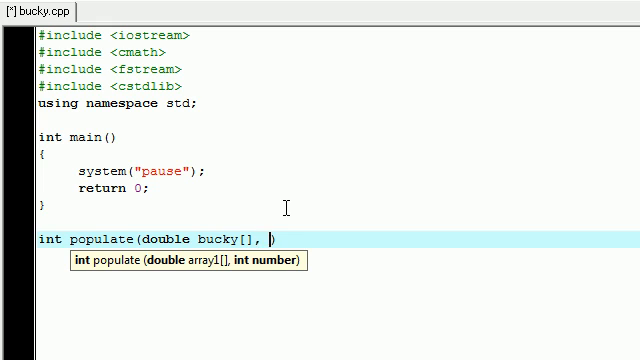
pyautogui.write('int lmi')
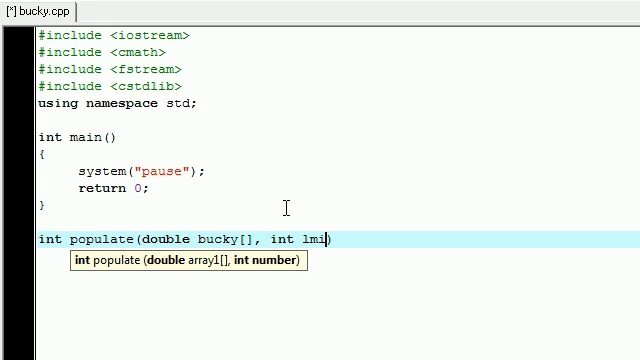
pyautogui.write('it)')
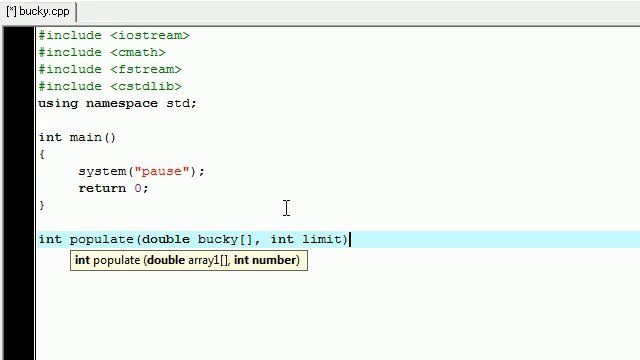
pyautogui.write('{')
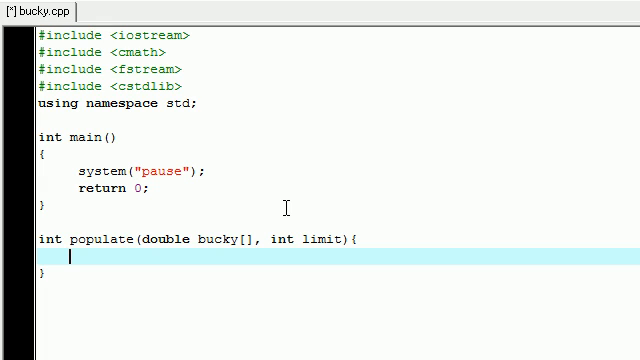
# Step: Declare double temp; as the first line inside populate
pyautogui.write('doubl')
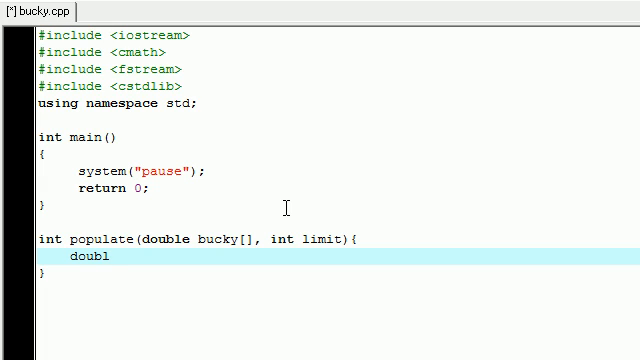
pyautogui.write('e')
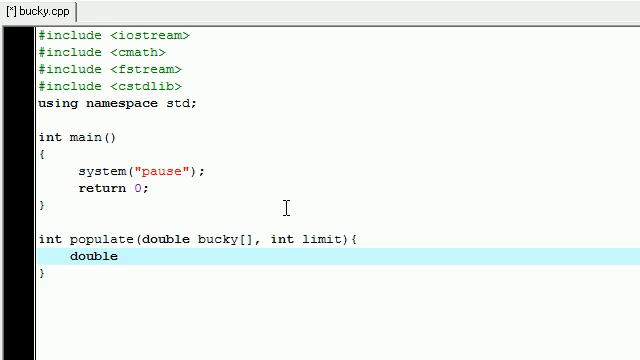
pyautogui.write('temp')
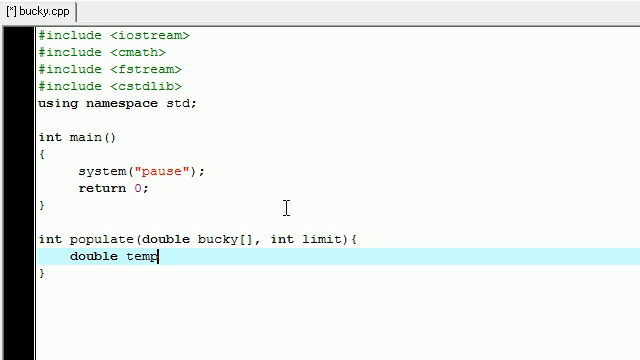
pyautogui.write(';')
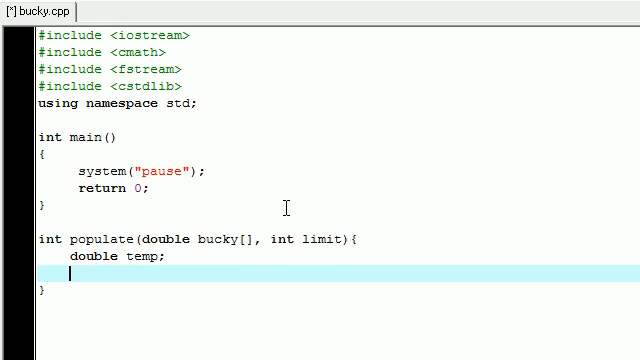
# Step: Add an empty loop for(int i=0;i<limit;i++){} after the temp declaration
pyautogui.write('for')
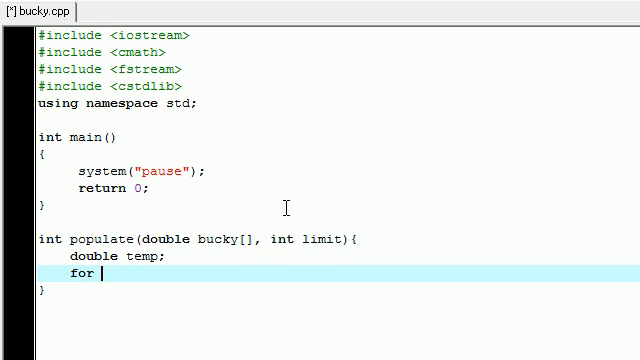
pyautogui.write('()')
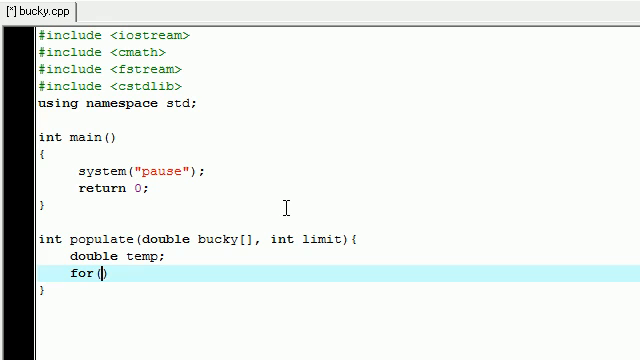
pyautogui.write('int i=0')
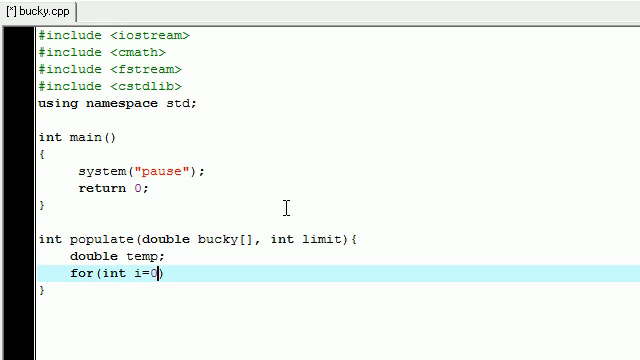
pyautogui.write(';')
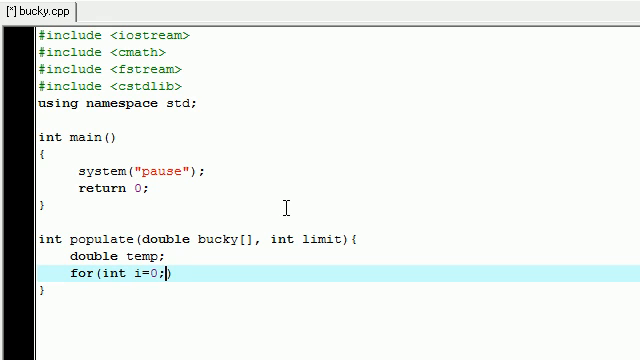
pyautogui.write('i<lim8i')
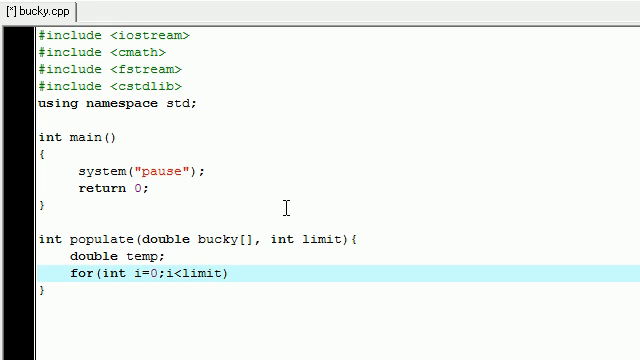
pyautogui.doubleClick(318, 240)
pyautogui.write(';')
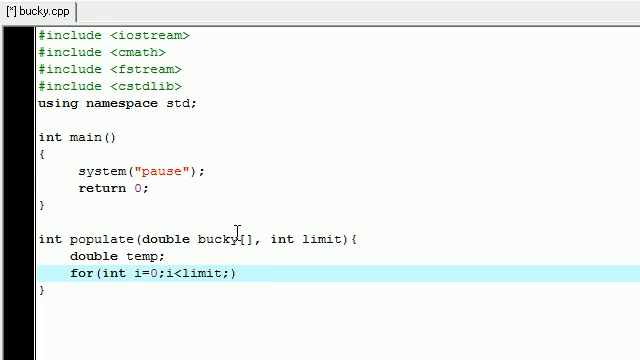
pyautogui.write('i++){}')
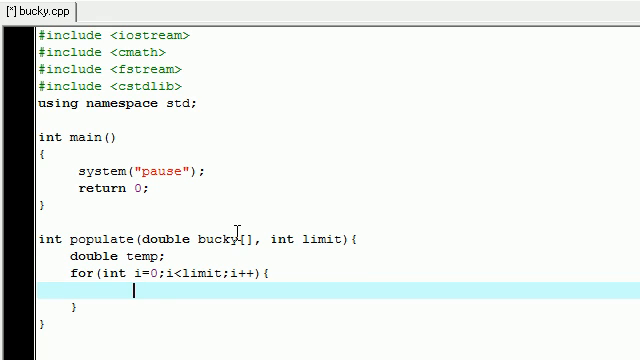
# Step: Write cout << "Enter dollars for item " << (i+1) << ": "; inside the loop body
pyautogui.write('cout <<')
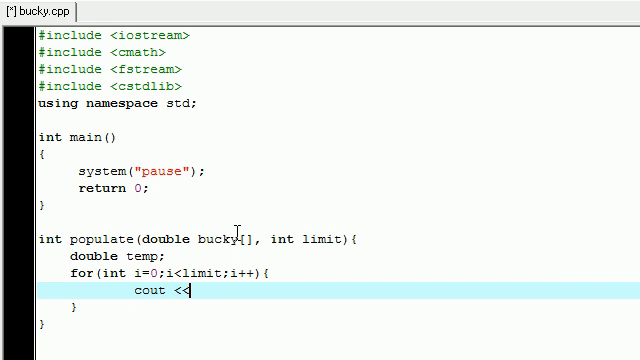
pyautogui.write('"')
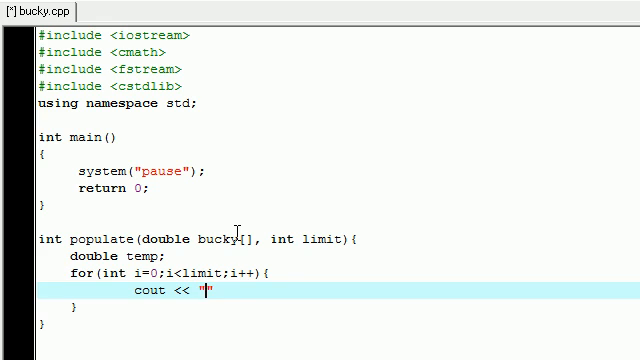
pyautogui.write('Enter dol')
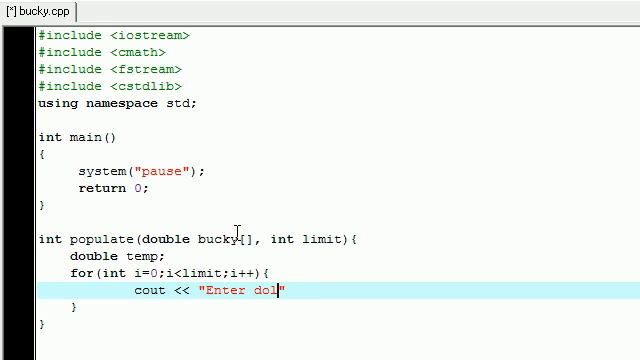
pyautogui.write('lars for')
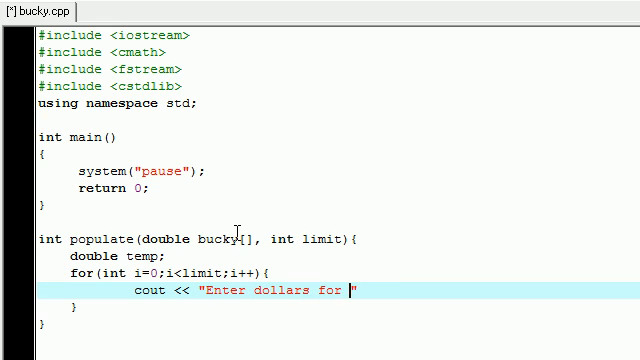
pyautogui.write('item')
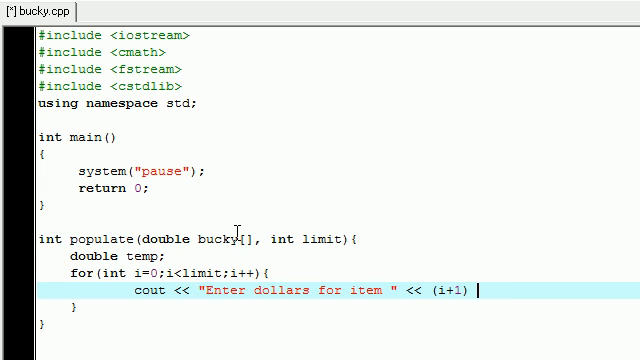
pyautogui.write('<<')
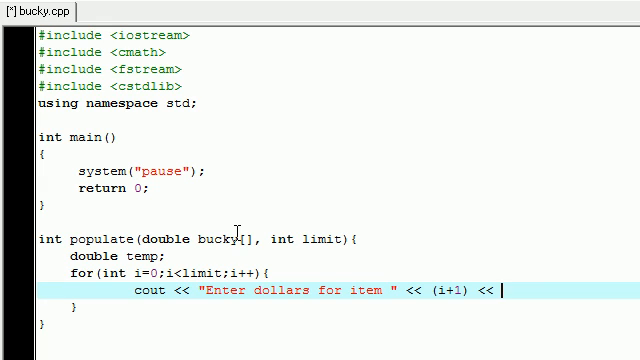
pyautogui.write('<')
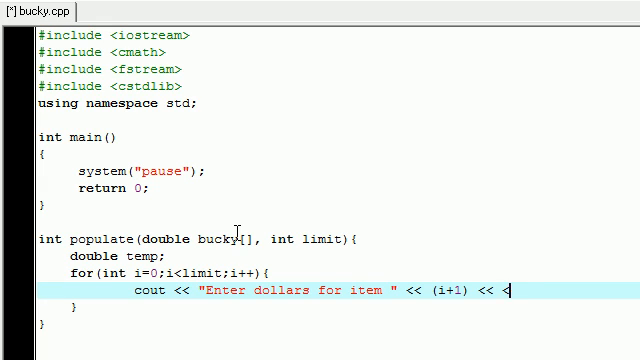
pyautogui.write('":"')
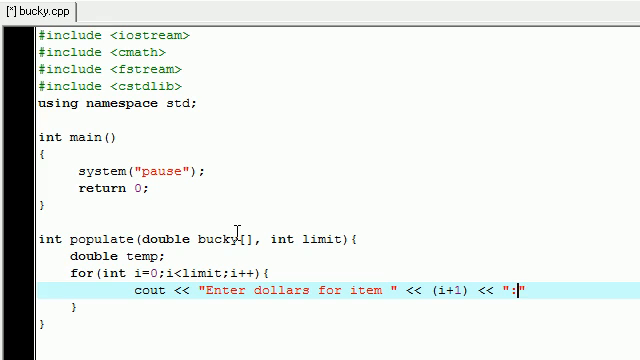
pyautogui.write('" "')
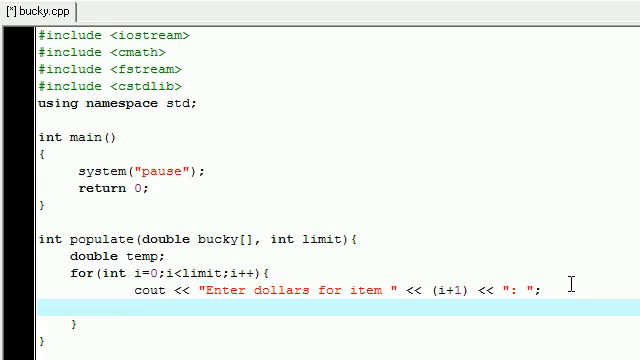
# Step: Read input with cin >> temp and store it via bucky[i]=temp; in the loop
pyautogui.write('cin')
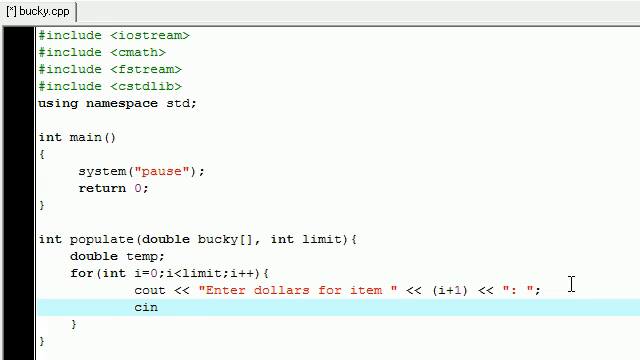
pyautogui.write('>> temp;')
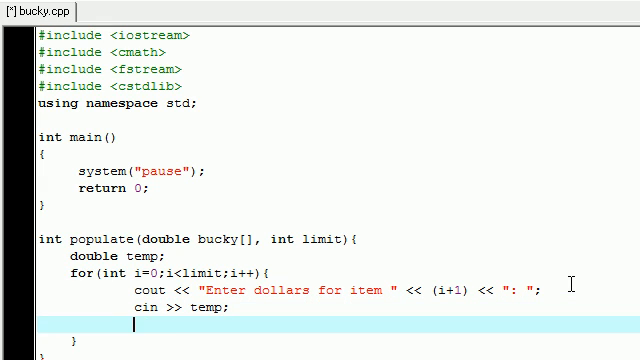
pyautogui.write('bucky[]')
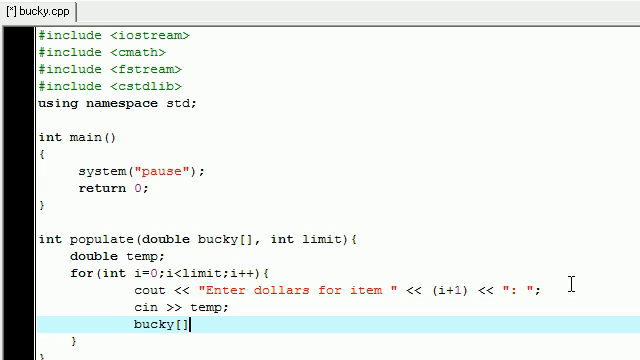
pyautogui.write('i')
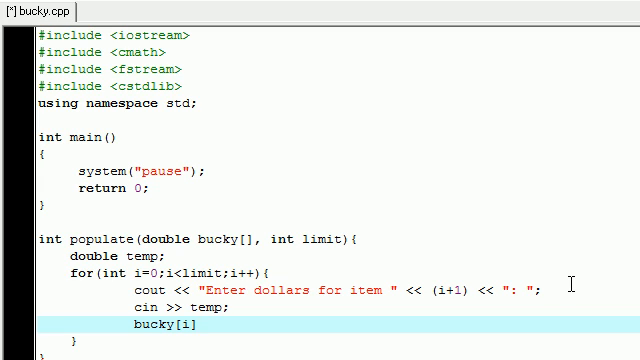
pyautogui.write('=')
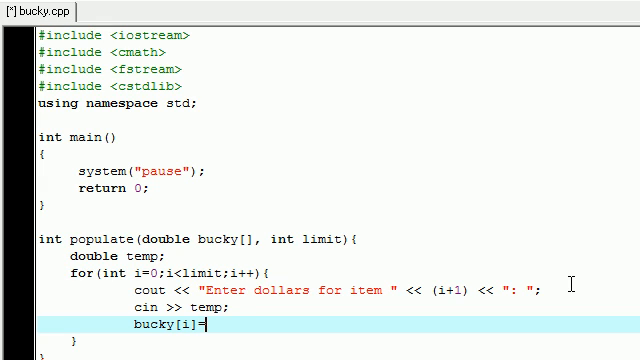
pyautogui.write('temp;')
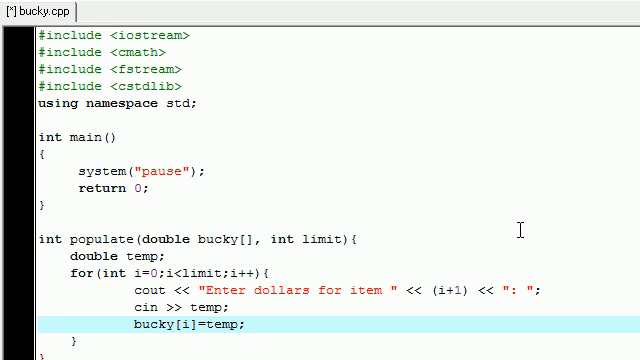
pyautogui.doubleClick(180, 324)
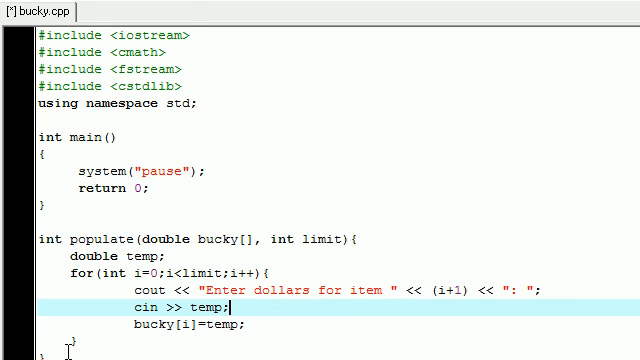
# Step: Write the header void spit(const double bucky[], int n) below populate
pyautogui.scroll(-3)
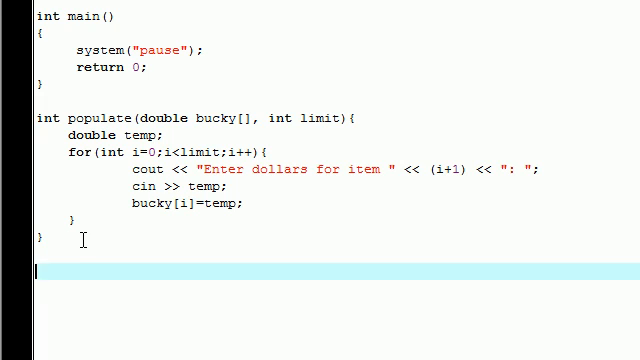
pyautogui.write('void')
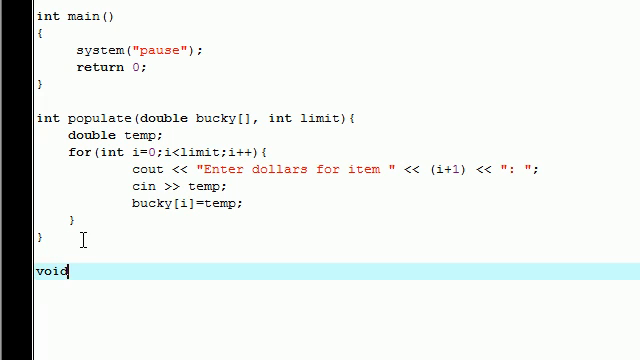
pyautogui.write('spit')
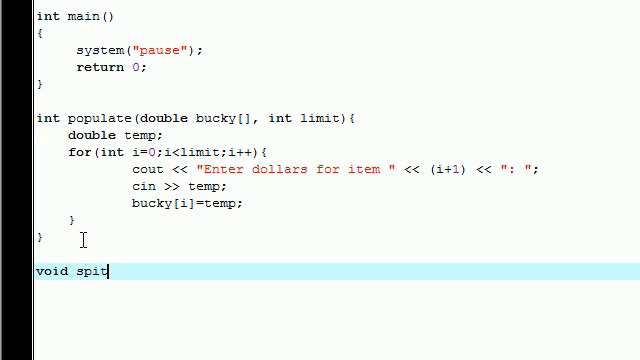
pyautogui.write('()')
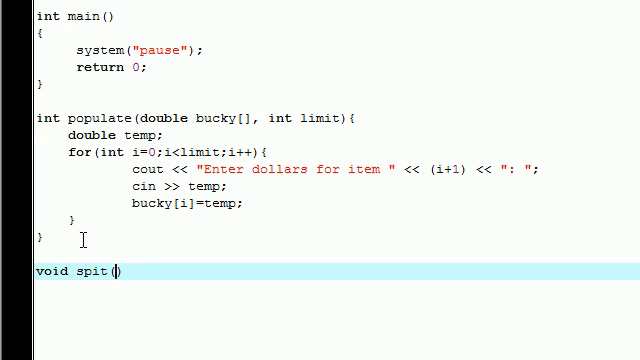
pyautogui.write('i')
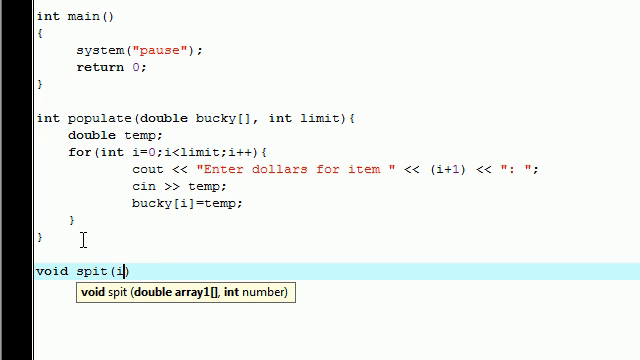
pyautogui.write('cc')
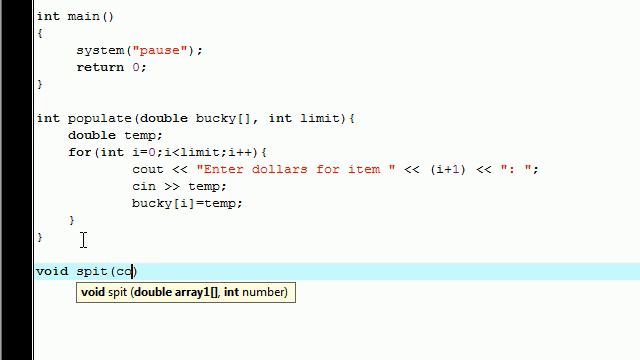
pyautogui.write('const')
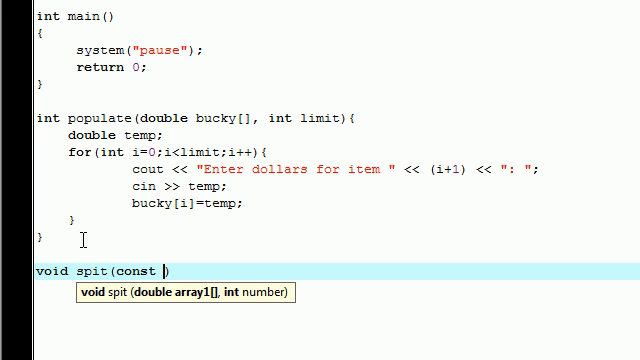
pyautogui.write('double')
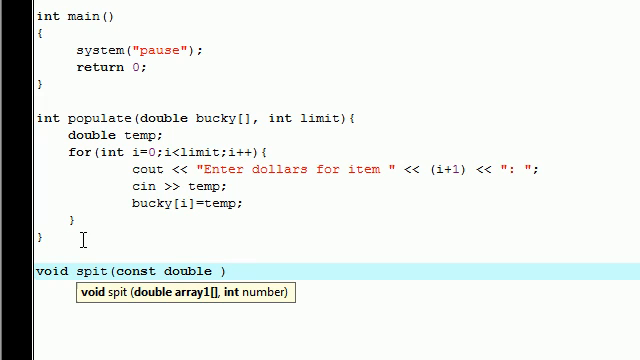
pyautogui.write('bucky[]')
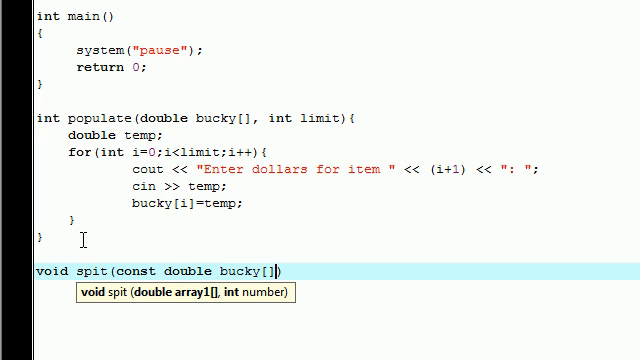
pyautogui.write(',')
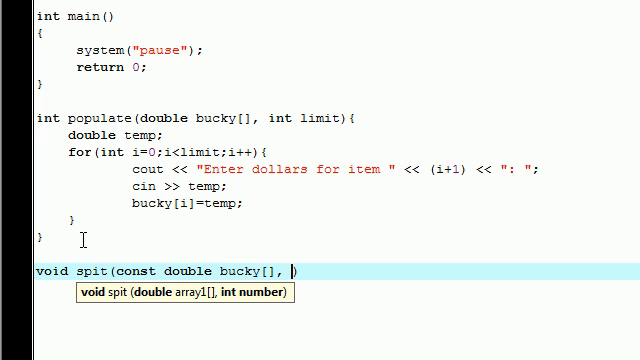
pyautogui.write('int n')
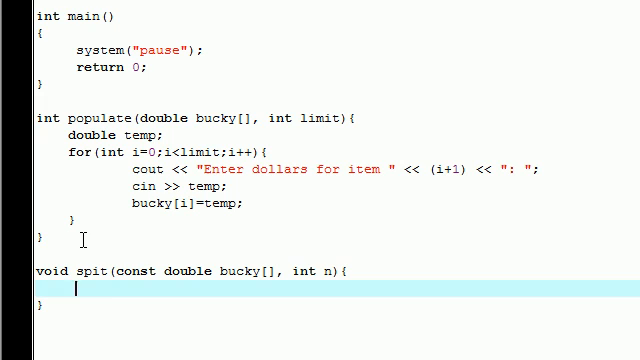
# Step: Open a loop for(int i=0;i<n;i++){ inside spit
pyautogui.write('for')
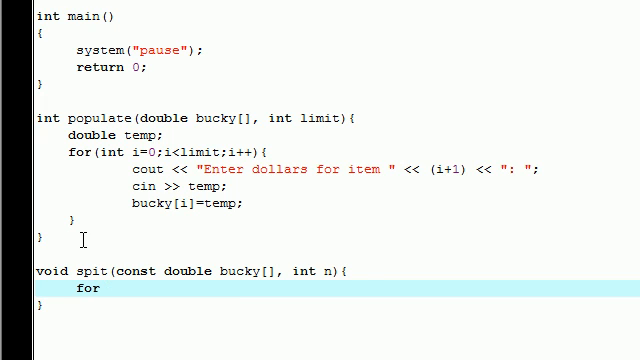
pyautogui.write('()')
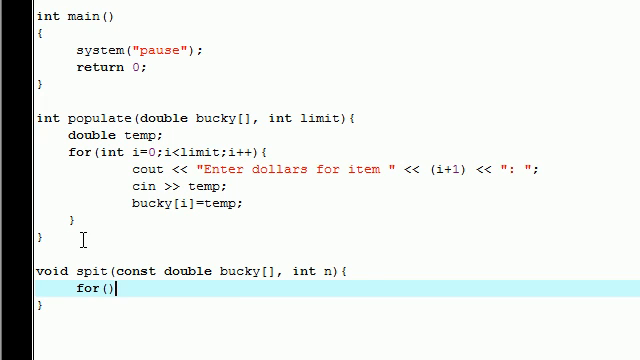
pyautogui.write('int i')
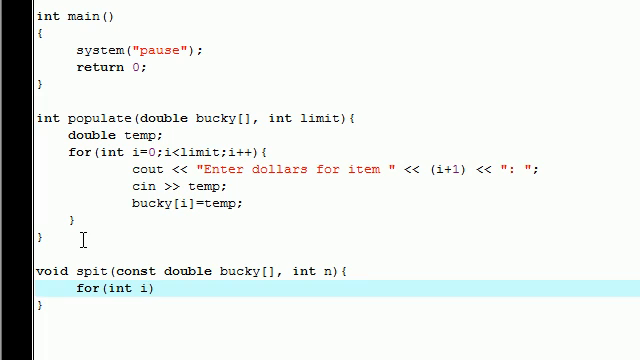
pyautogui.write('=')
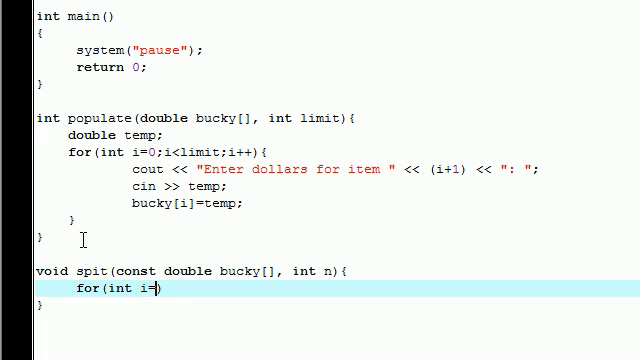
pyautogui.write('0;')
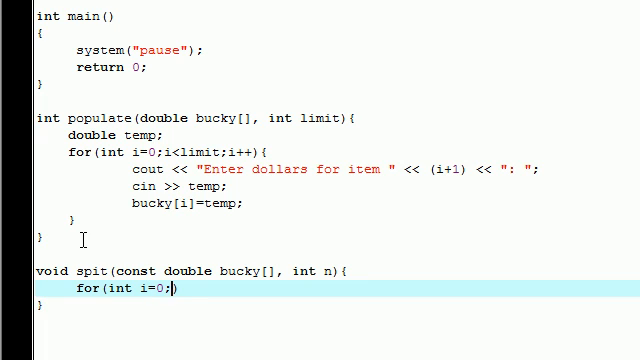
pyautogui.write('i')
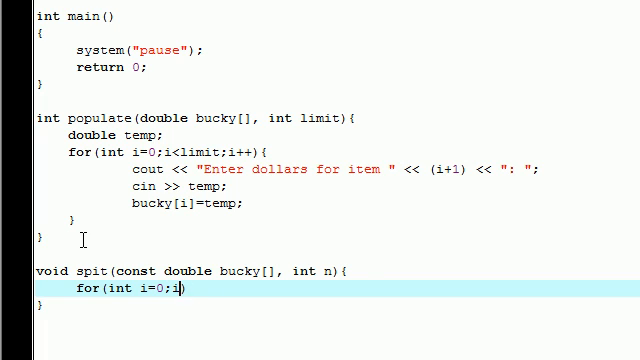
pyautogui.write('<n')
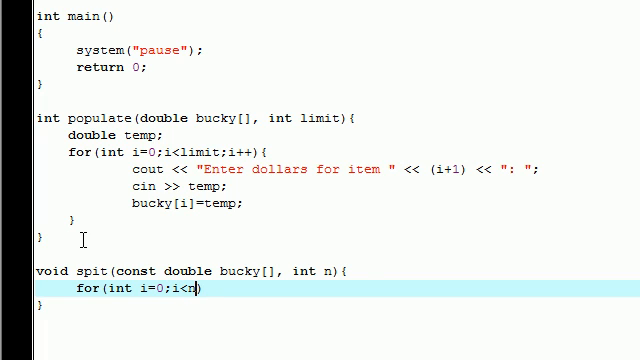
pyautogui.write(';')
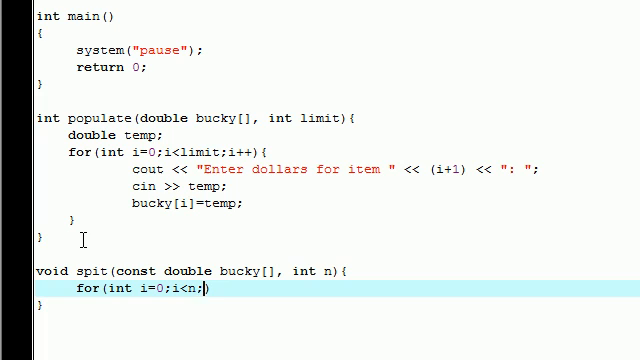
pyautogui.write('i++)')
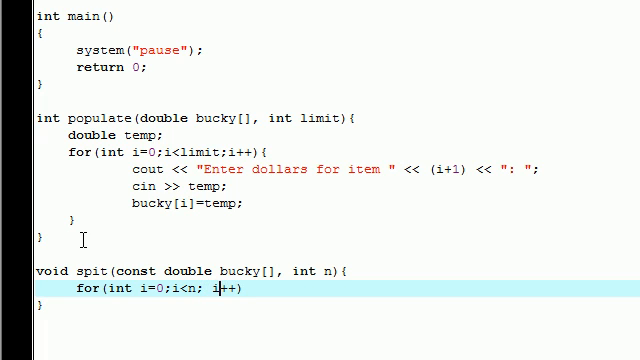
pyautogui.write('{')
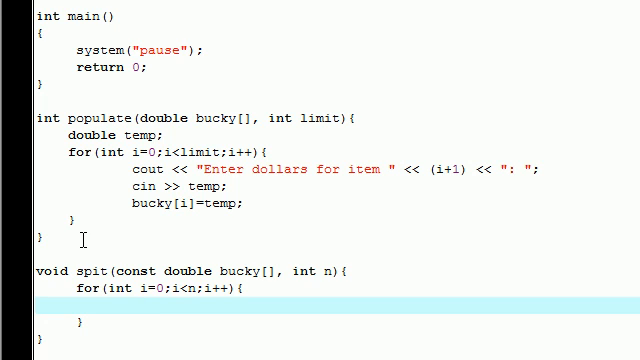
# Step: Write cout << "price for item " << (i+1) << " : $"; in spit's loop
pyautogui.click(142, 308)
pyautogui.write('cout')
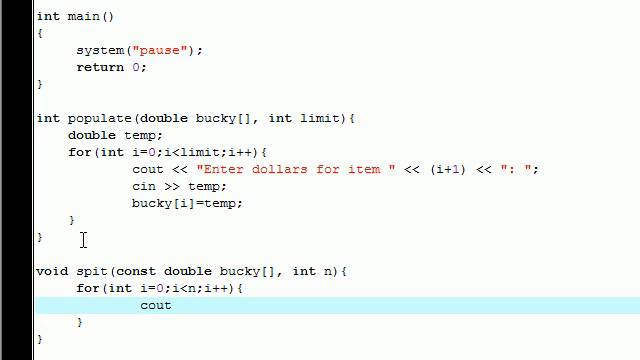
pyautogui.write('<<')
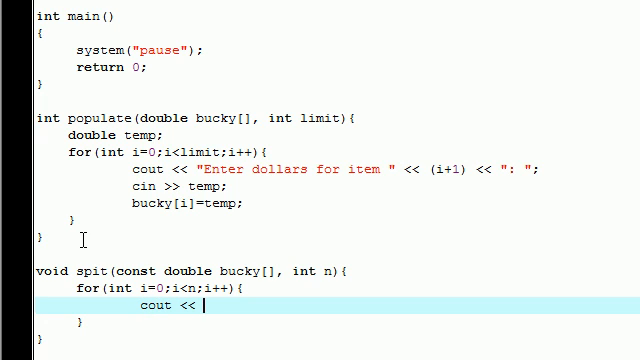
pyautogui.write('""')
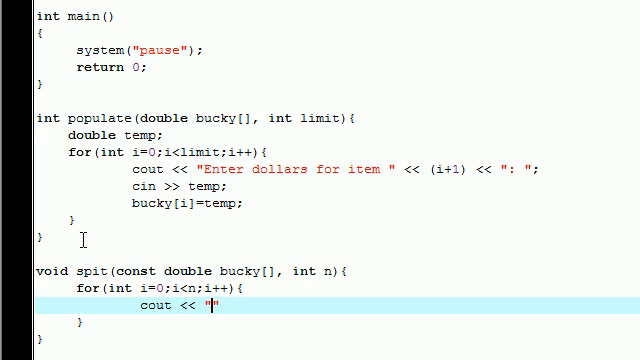
pyautogui.write('price for item')
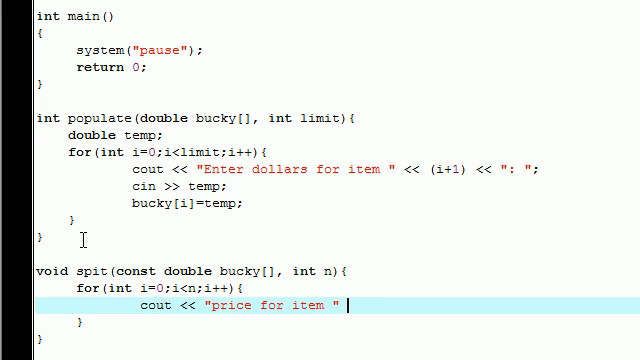
pyautogui.write('<< ()')
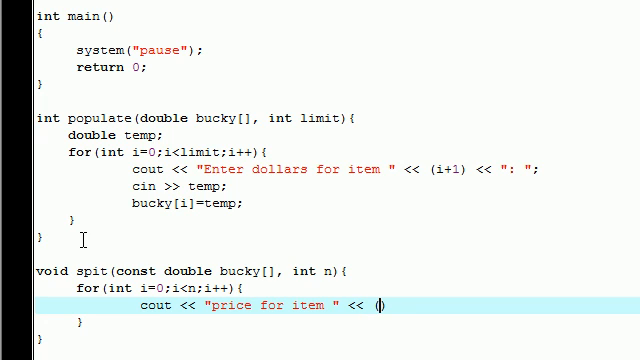
pyautogui.write('i+1)')
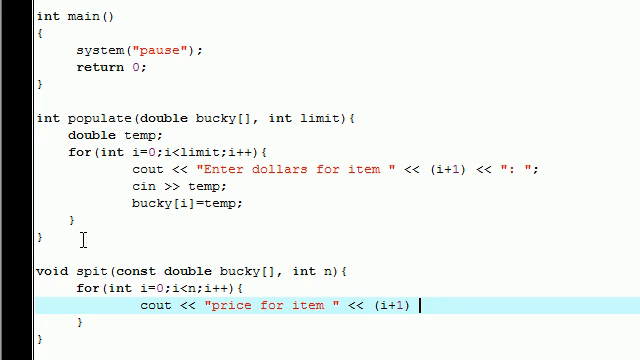
pyautogui.write('<<')
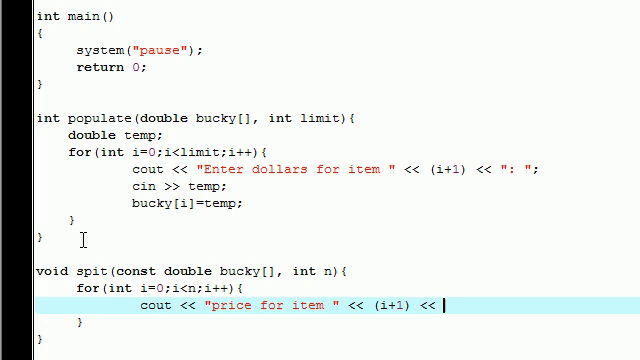
pyautogui.write('""')
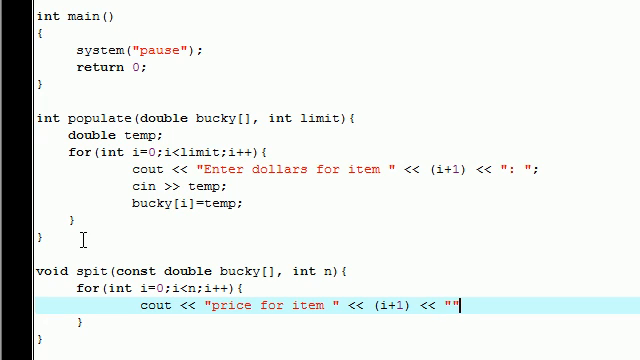
pyautogui.write('" "')
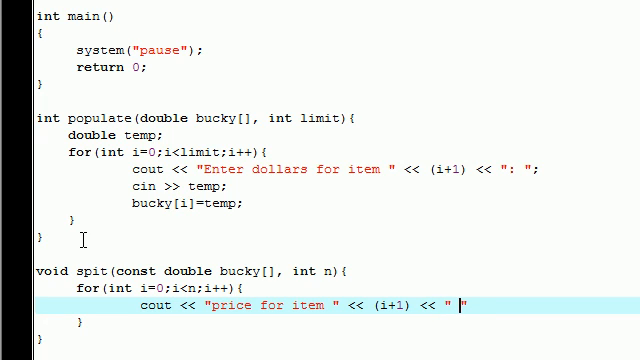
pyautogui.write(':')
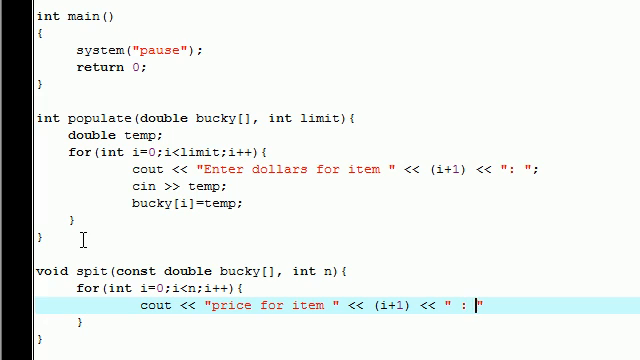
pyautogui.write('$')
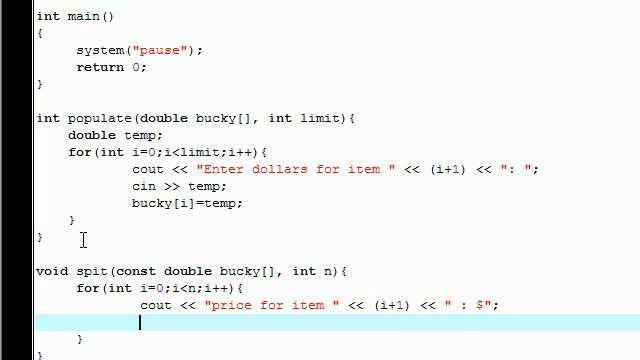
# Step: Follow it with cout << bucky[i] << endl; to print each price on its own line
pyautogui.write('cout <<')
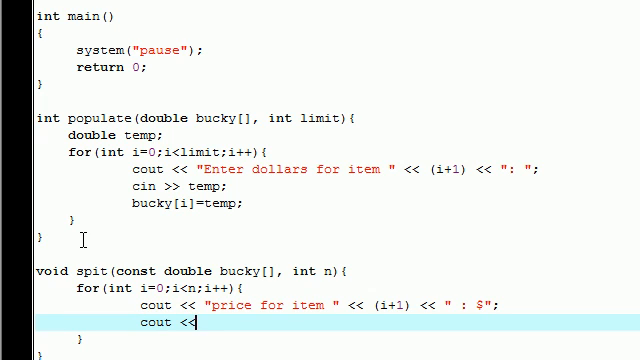
pyautogui.write('bucky')
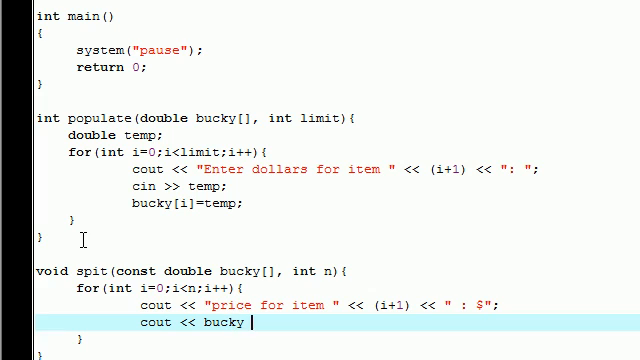
pyautogui.write('[]')
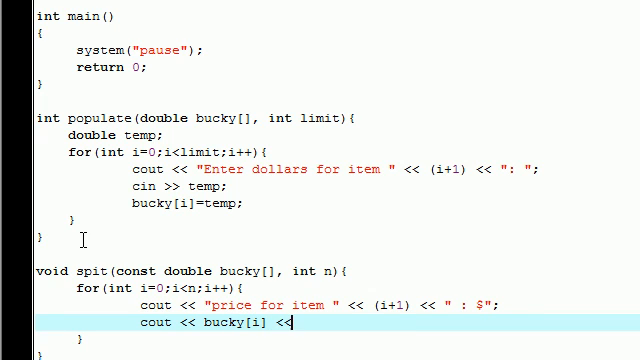
pyautogui.write('endl')
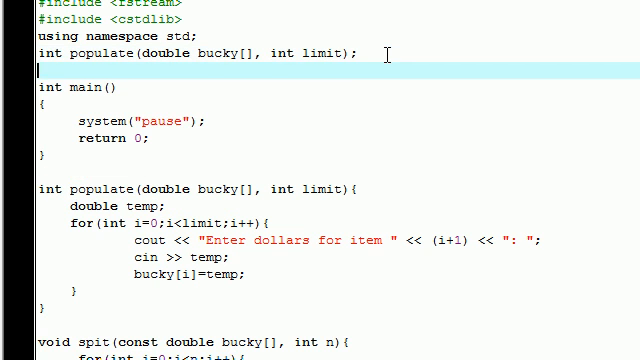
# Step: Add the prototype void spit(const double bucky[], int n); below populate's prototype
pyautogui.write('void spit(const double bucky[], int n);')
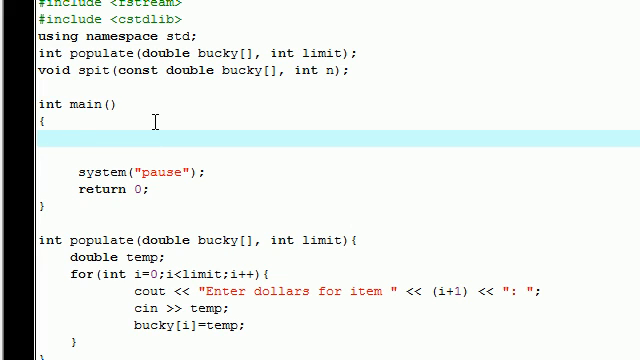
# Step: In main, declare double items[5]; and int size = populate(items, 5);
pyautogui.write('doubl')
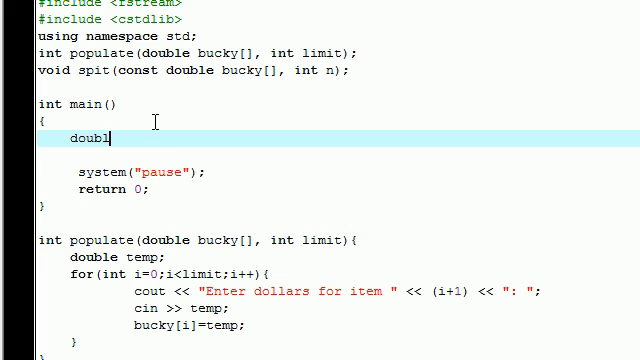
pyautogui.write('e items[5];')
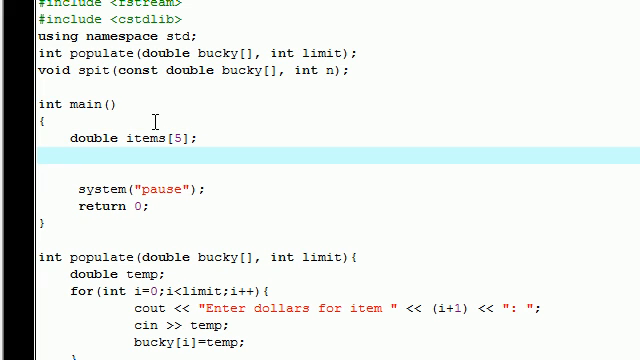
pyautogui.write('int')
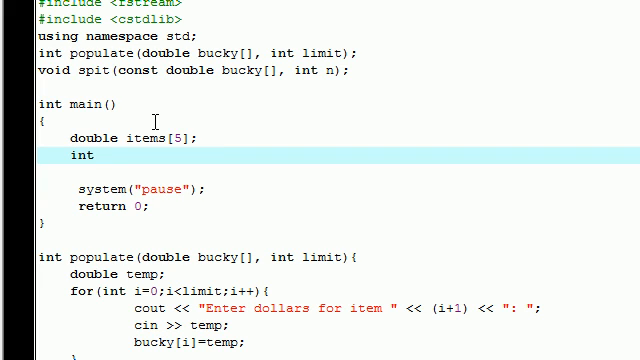
pyautogui.write('size =')
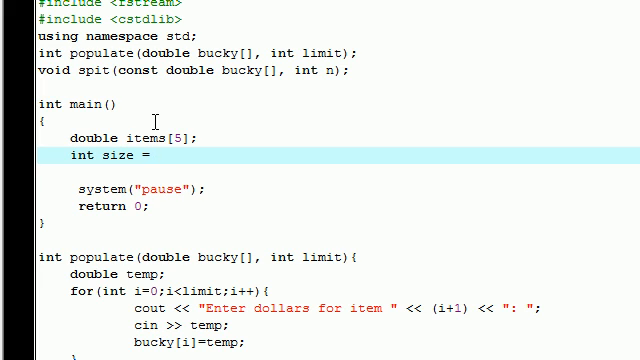
pyautogui.write('populate()')
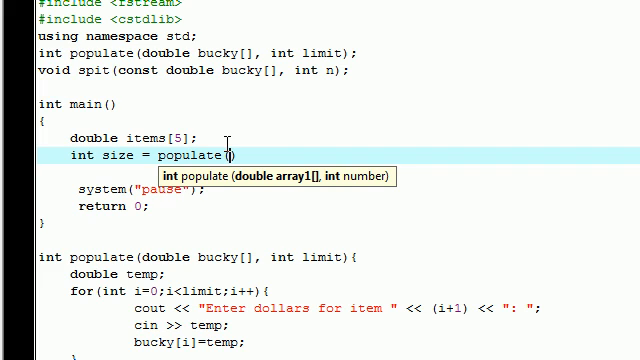
pyautogui.write('items,')
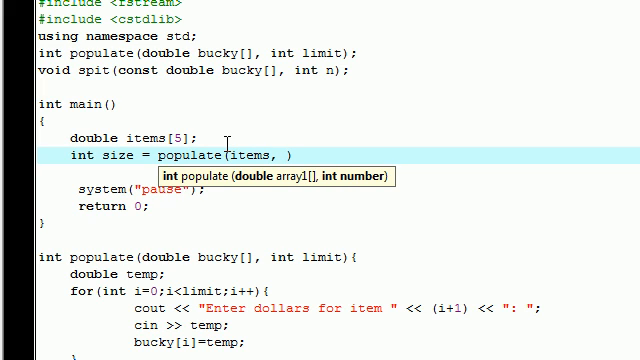
pyautogui.write('5')
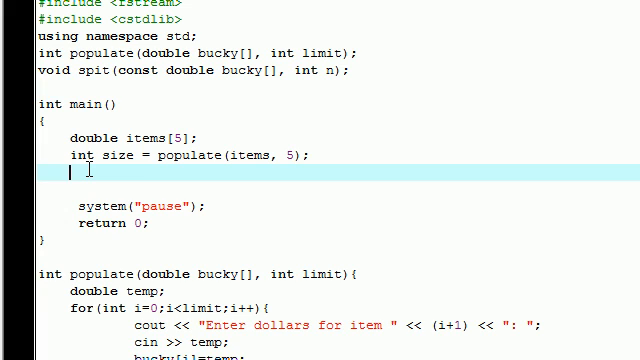
# Step: Call spit(items, 5); after the populate call in main
pyautogui.write('spit')
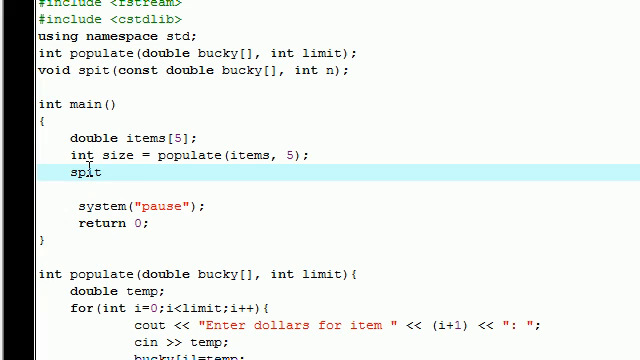
pyautogui.write('(items,')
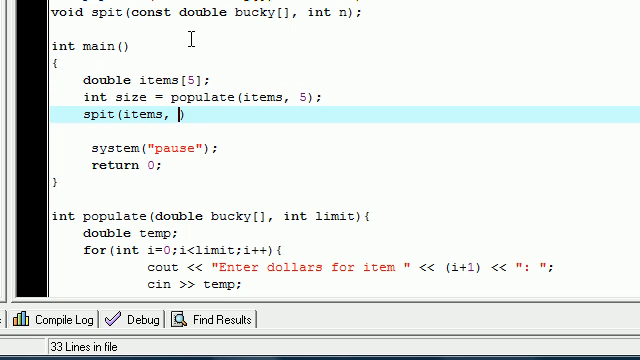
pyautogui.write('5)')
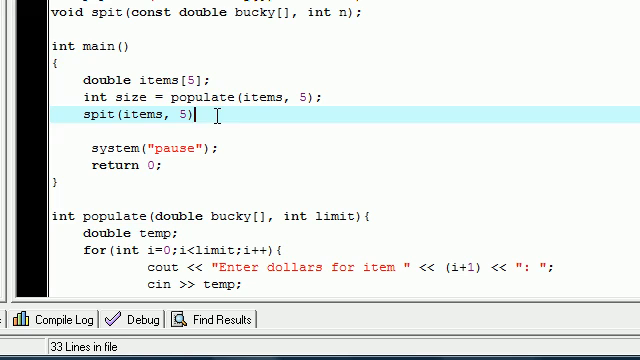
pyautogui.write(';')
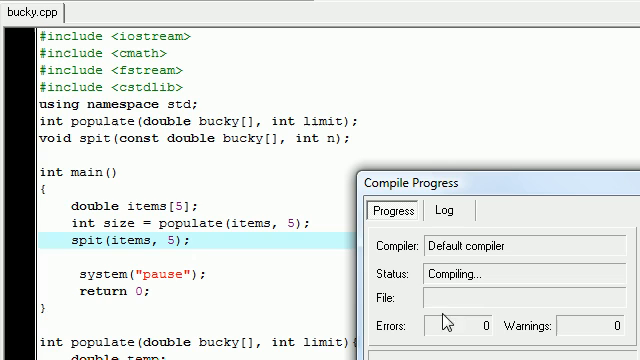
pyautogui.moveTo(284, 80)
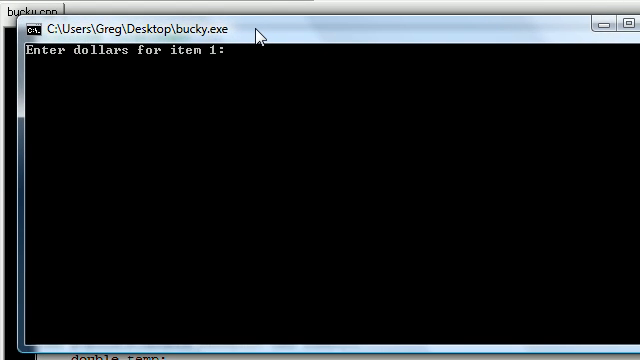
# Step: Enter the prices 32, 45, 65, 76 and 2 at the console prompts and read them back with dollar signs
pyautogui.write('45')
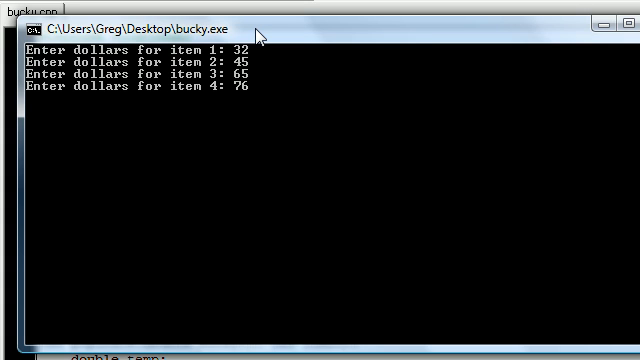
pyautogui.write('2')
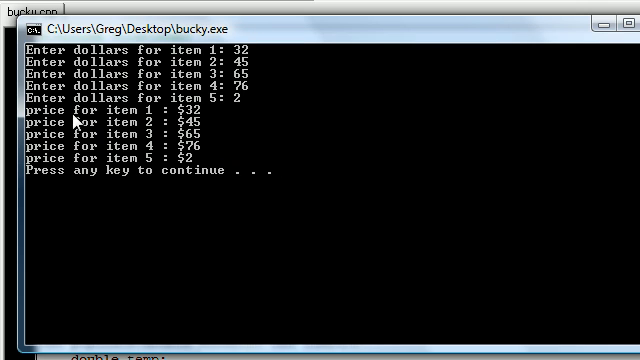
pyautogui.moveTo(228, 96)
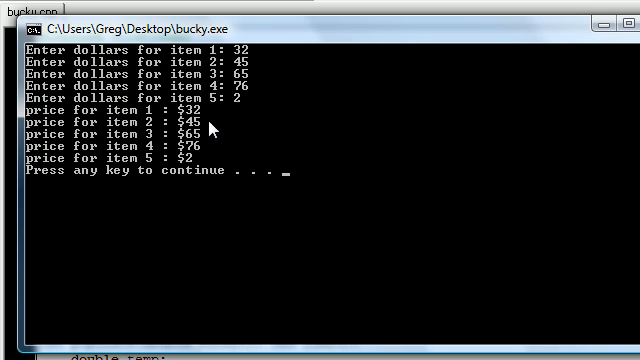
pyautogui.moveTo(190, 172)
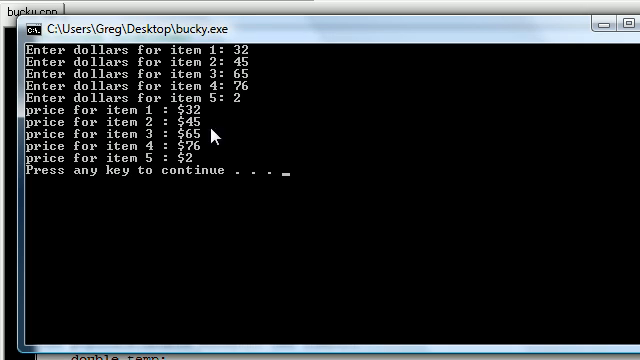
pyautogui.moveTo(256, 52)
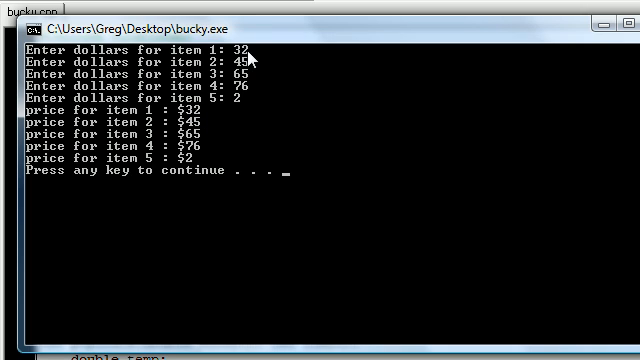
pyautogui.moveTo(232, 100)
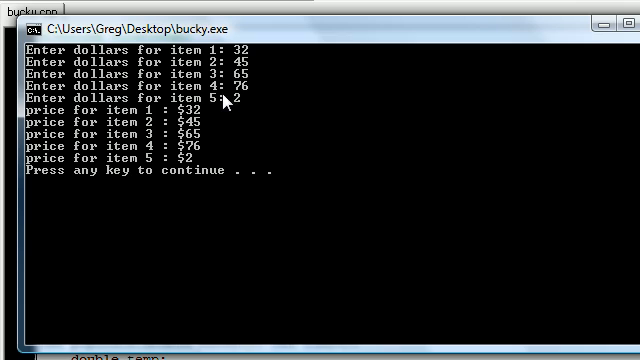
pyautogui.moveTo(244, 94)
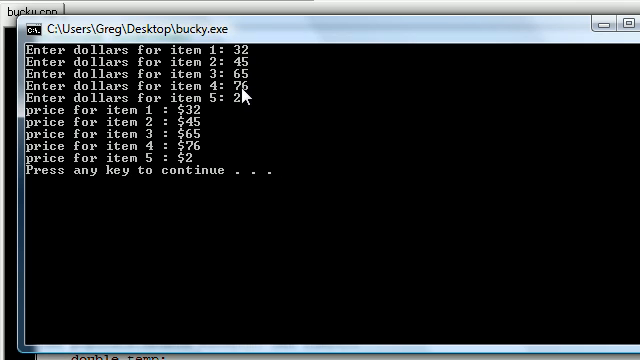
pyautogui.moveTo(196, 178)
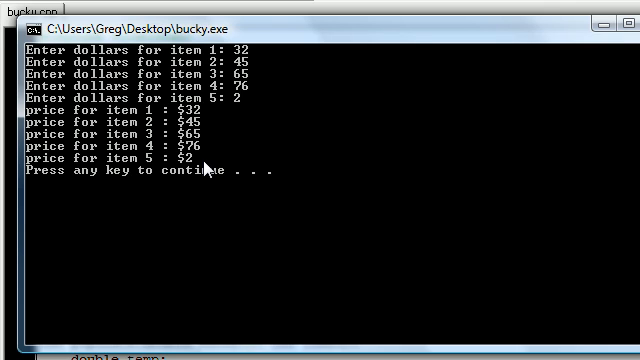
pyautogui.moveTo(166, 308)
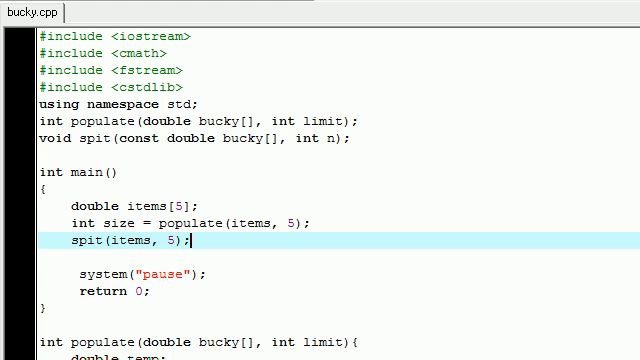
pyautogui.moveTo(410, 168)
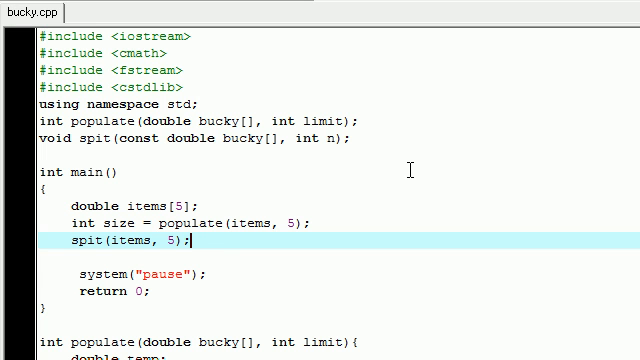